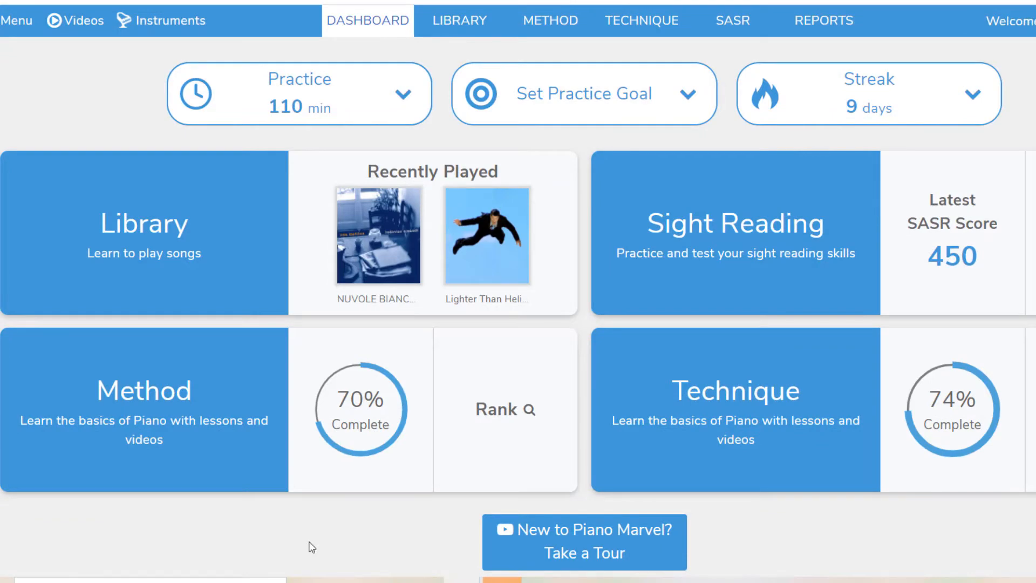
mouse_move(172, 231)
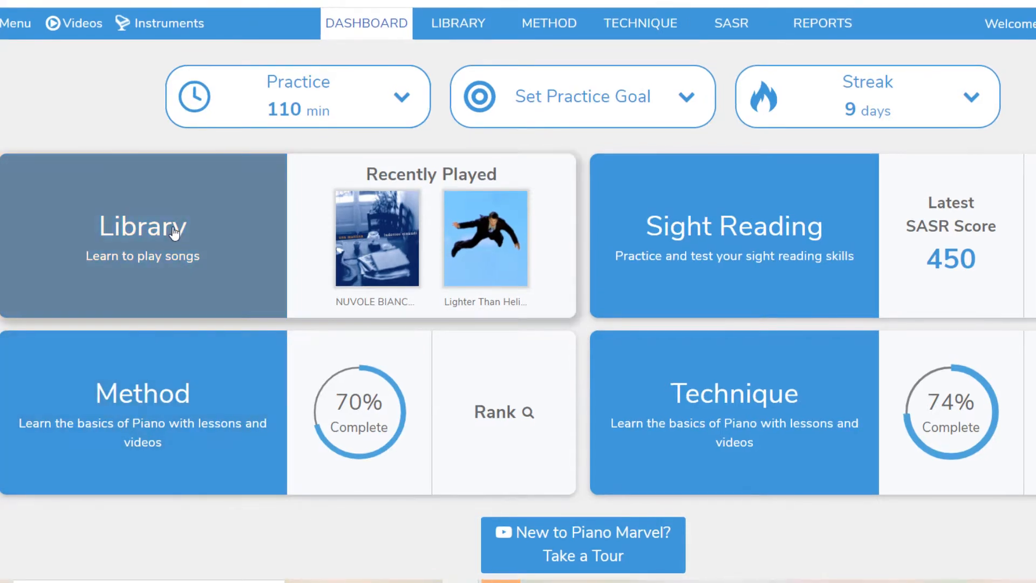
mouse_move(751, 404)
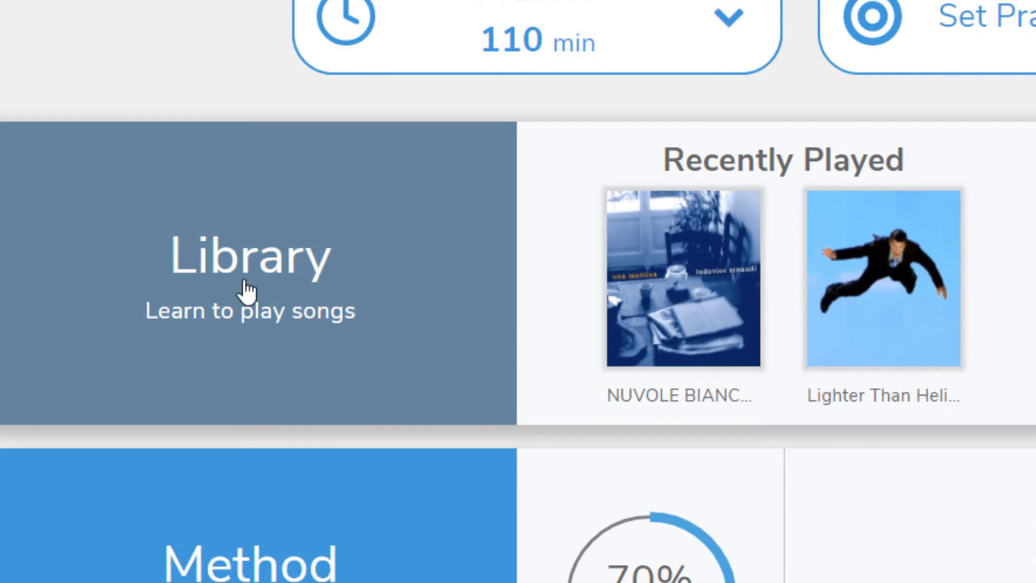
mouse_move(689, 387)
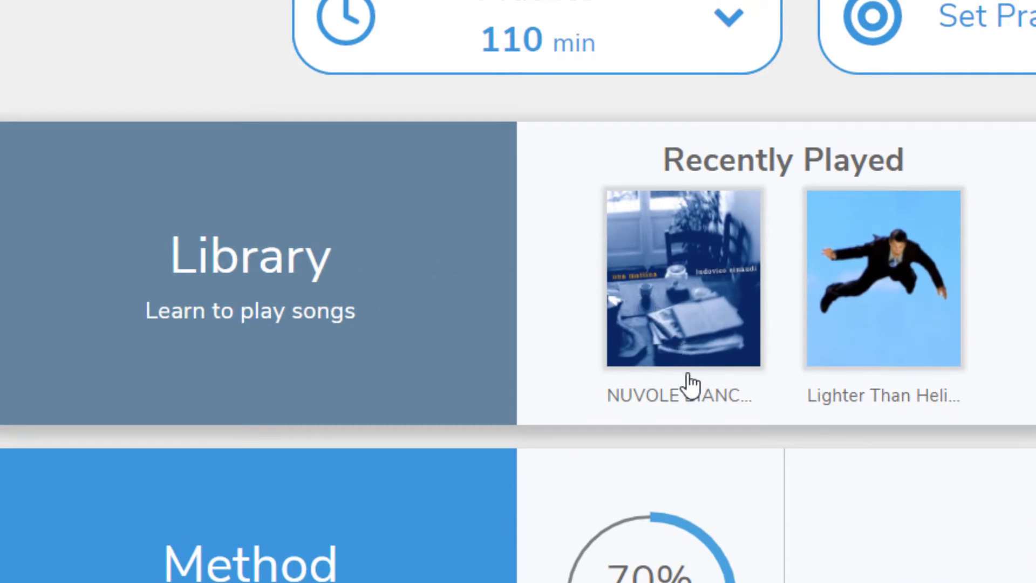
mouse_move(875, 419)
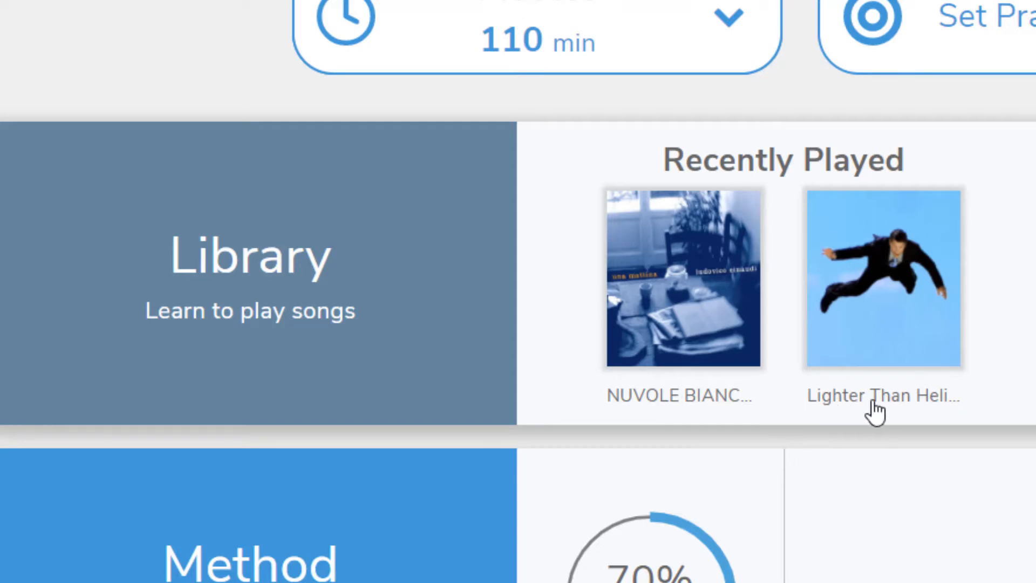
Choose 300 min from the monthly goal dropdown, then view the practice Streak details.
scroll("down", 3)
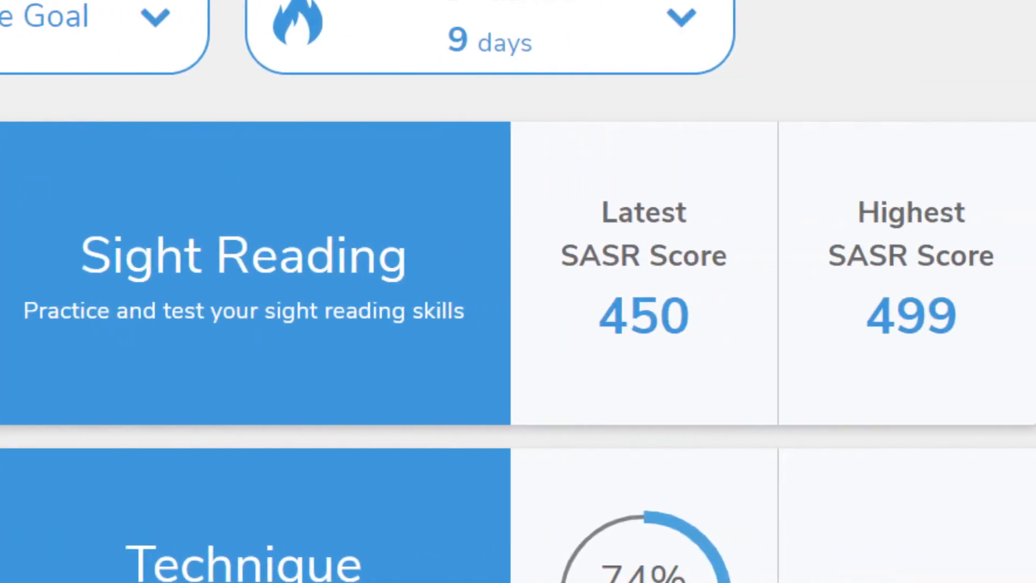
mouse_move(238, 300)
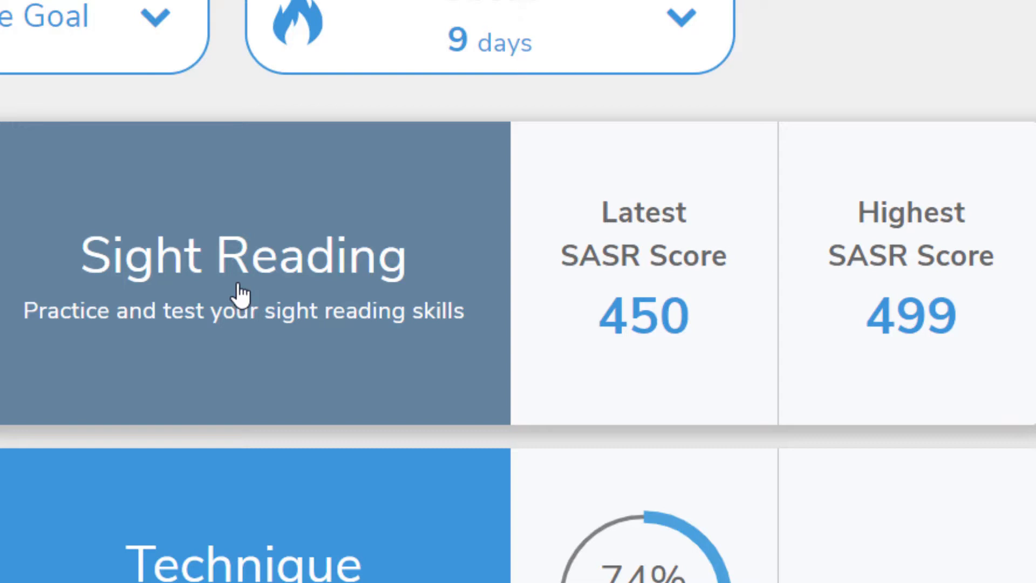
mouse_move(659, 318)
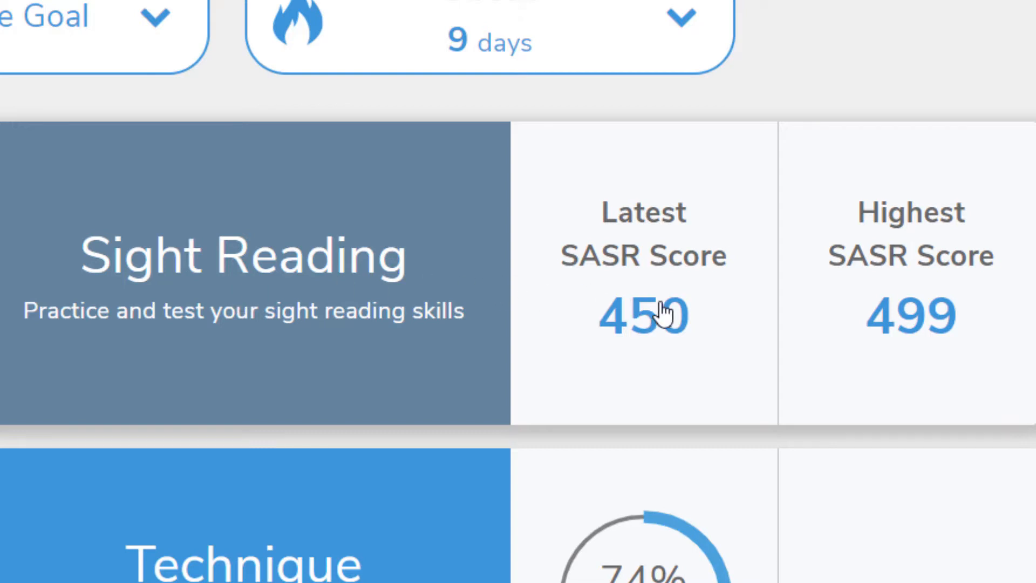
scroll("down", 3)
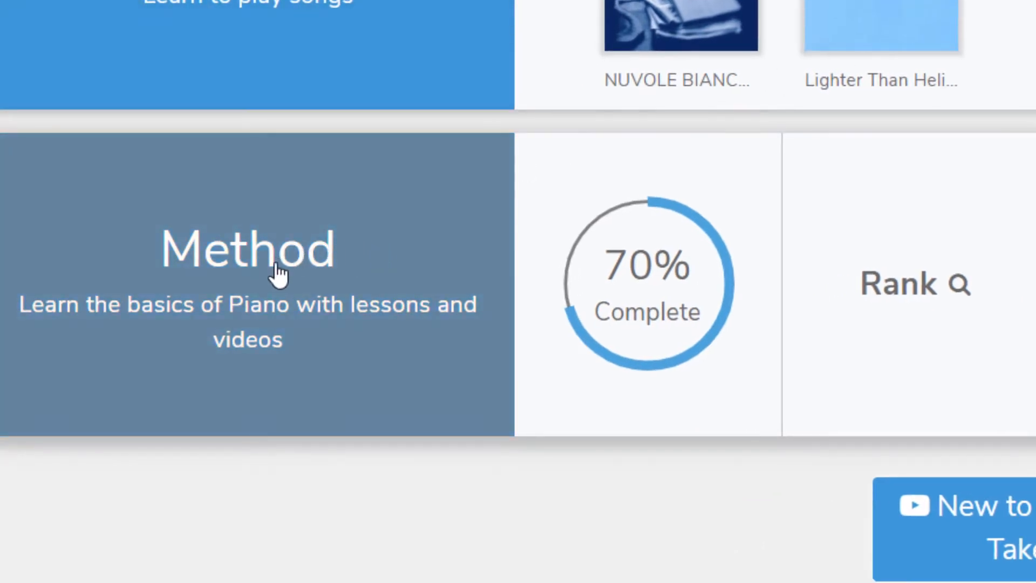
mouse_move(607, 313)
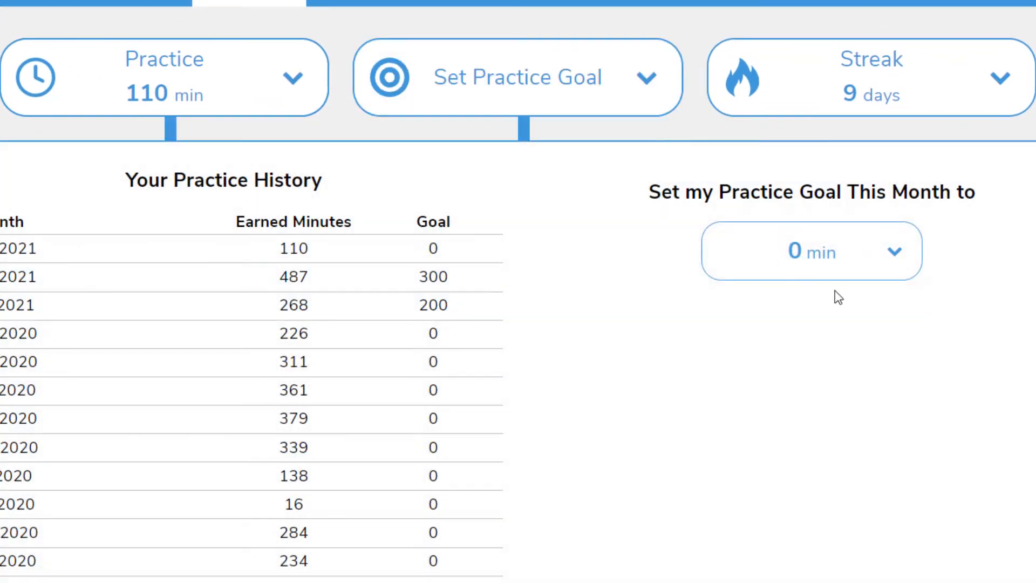
left_click(811, 251)
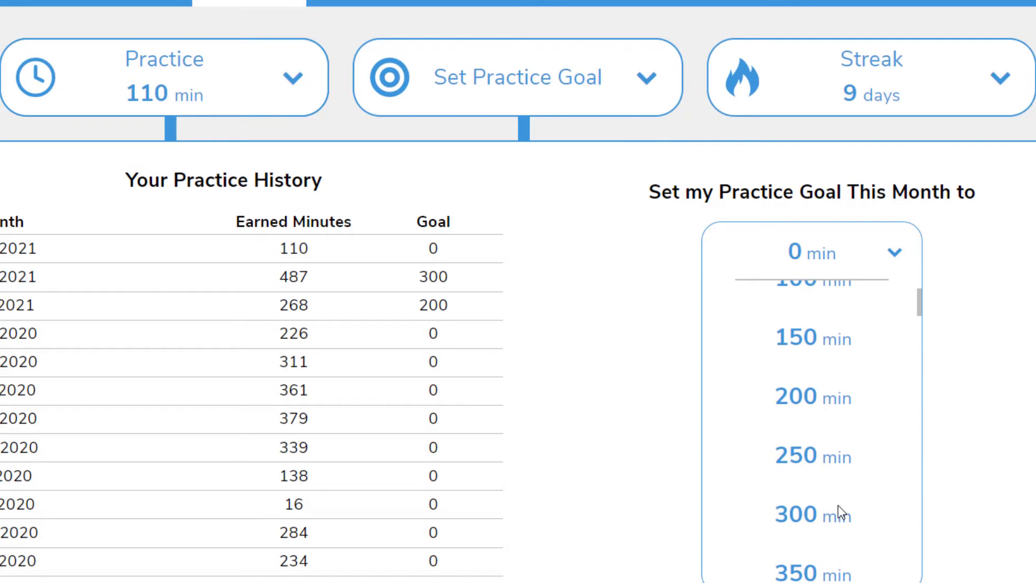
left_click(794, 514)
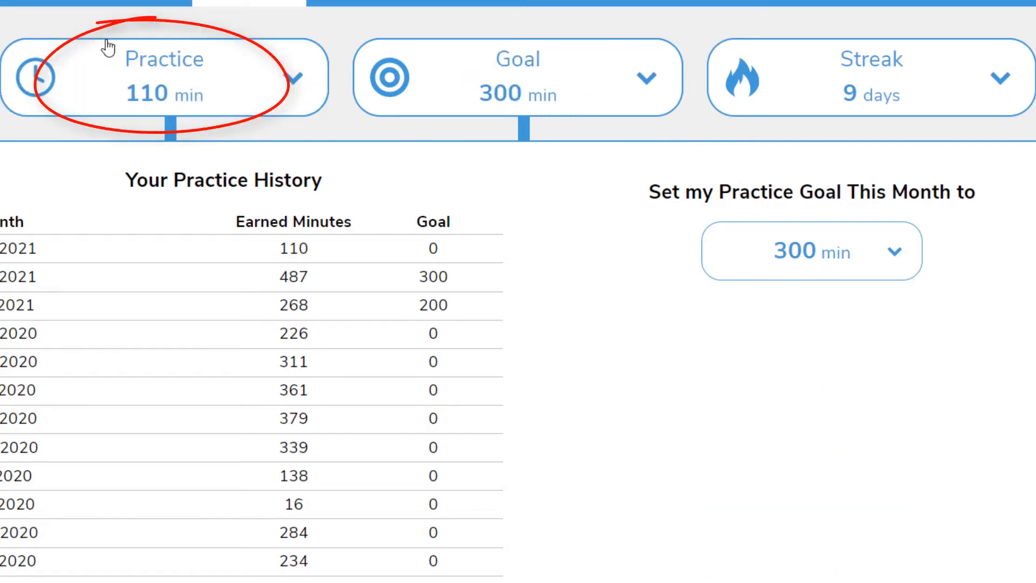
mouse_move(293, 21)
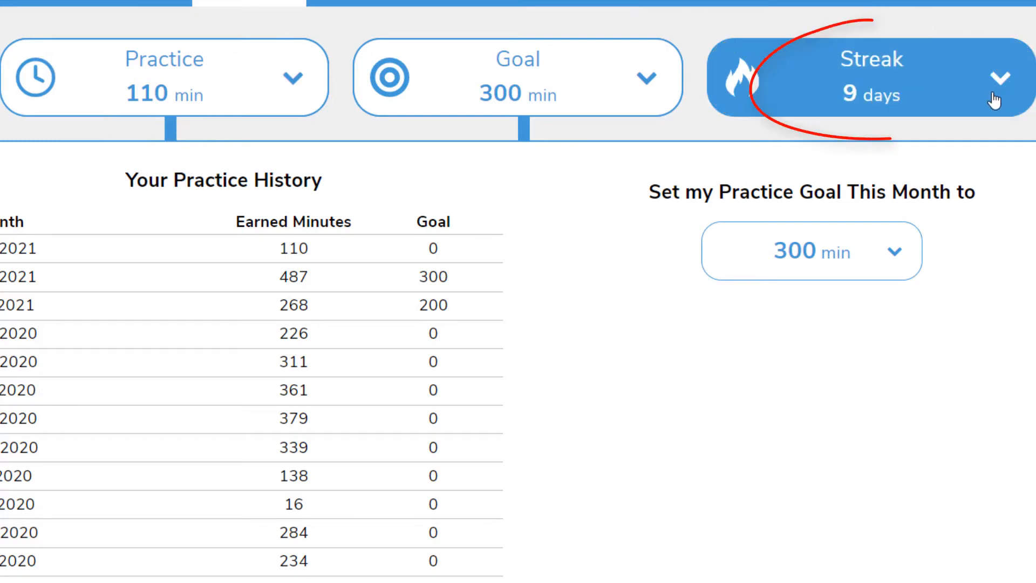
left_click(872, 76)
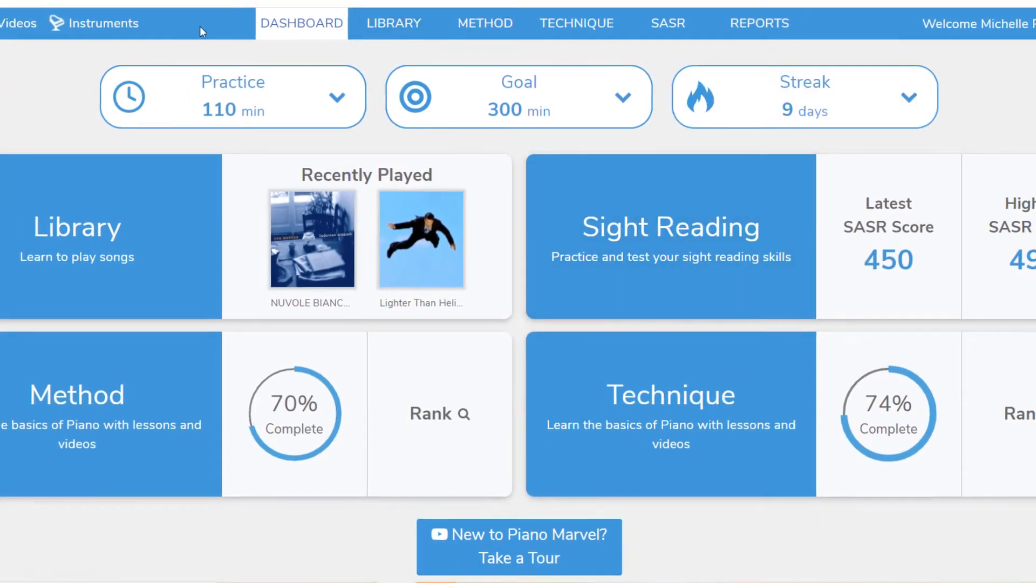
Glance at and close Instrument Settings, then open Menu to reach Login as Student.
left_click(51, 28)
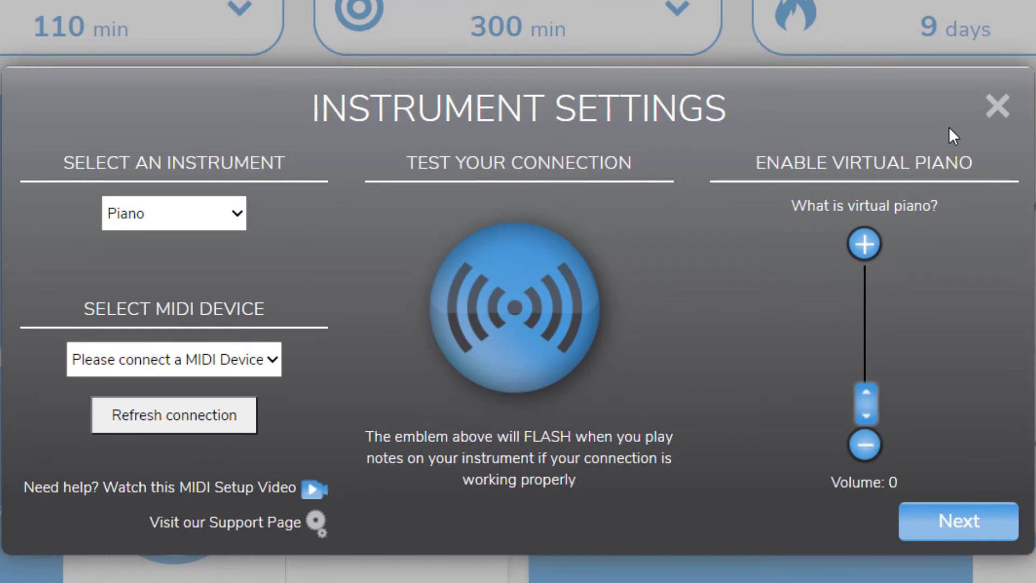
left_click(996, 106)
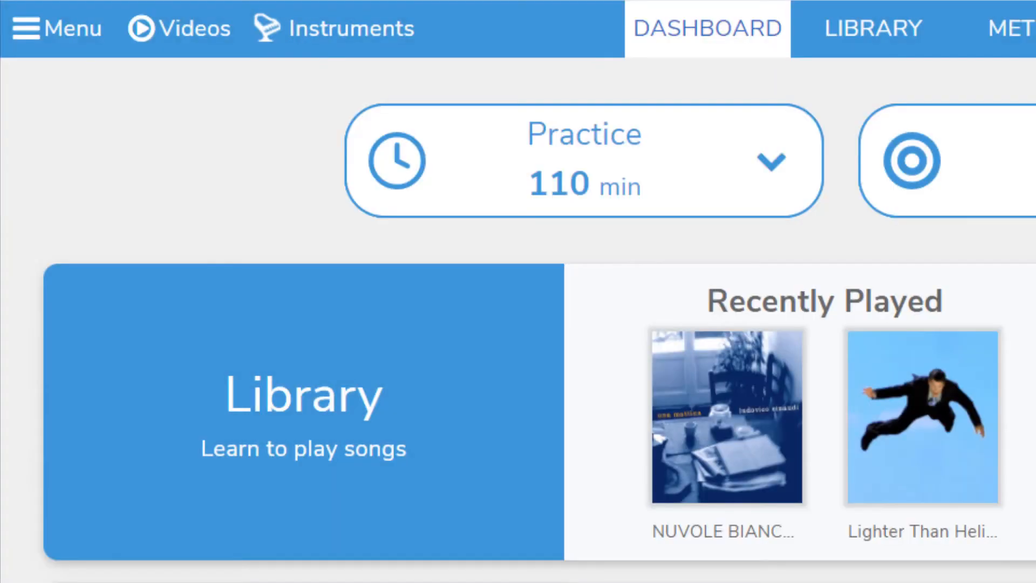
left_click(25, 28)
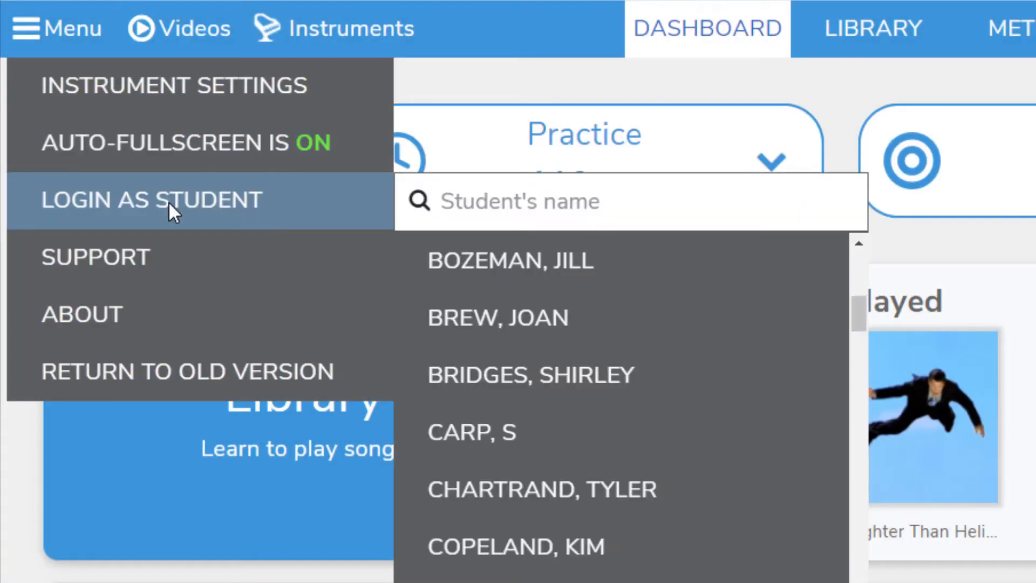
scroll("down", 3)
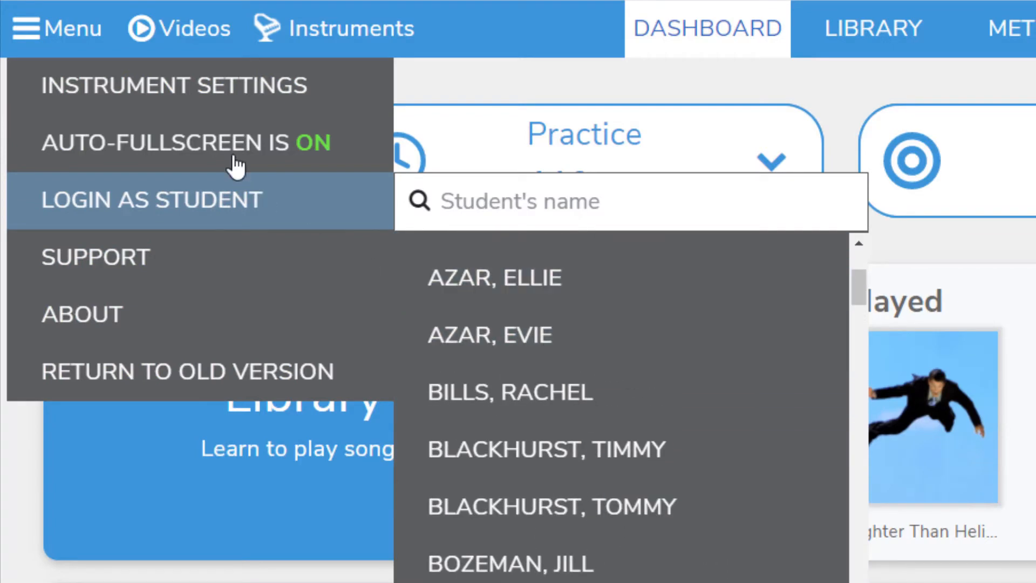
Browse the Videos menu, then show the piano and drums instrument choices.
left_click(180, 28)
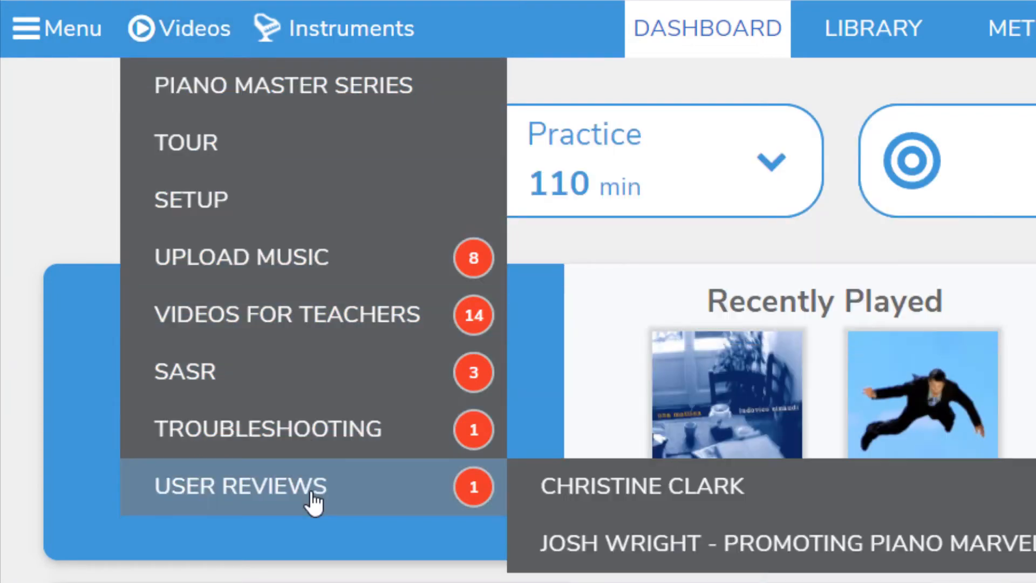
mouse_move(287, 315)
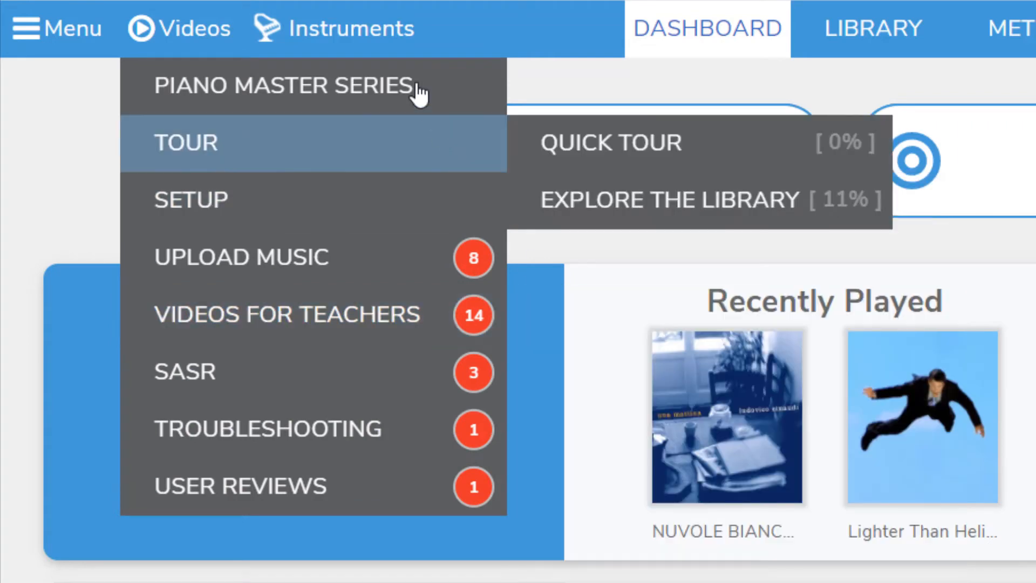
left_click(348, 28)
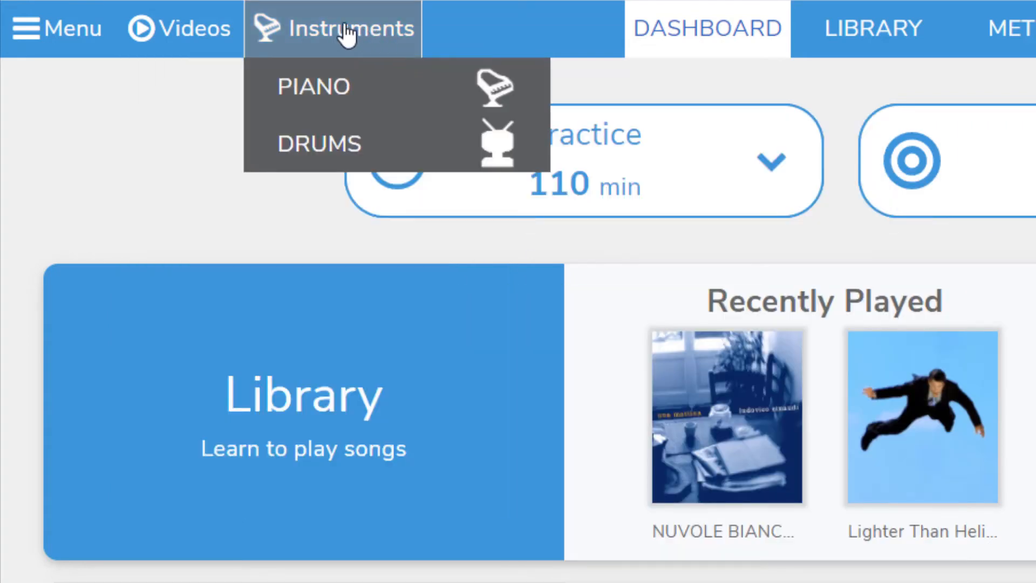
mouse_move(433, 26)
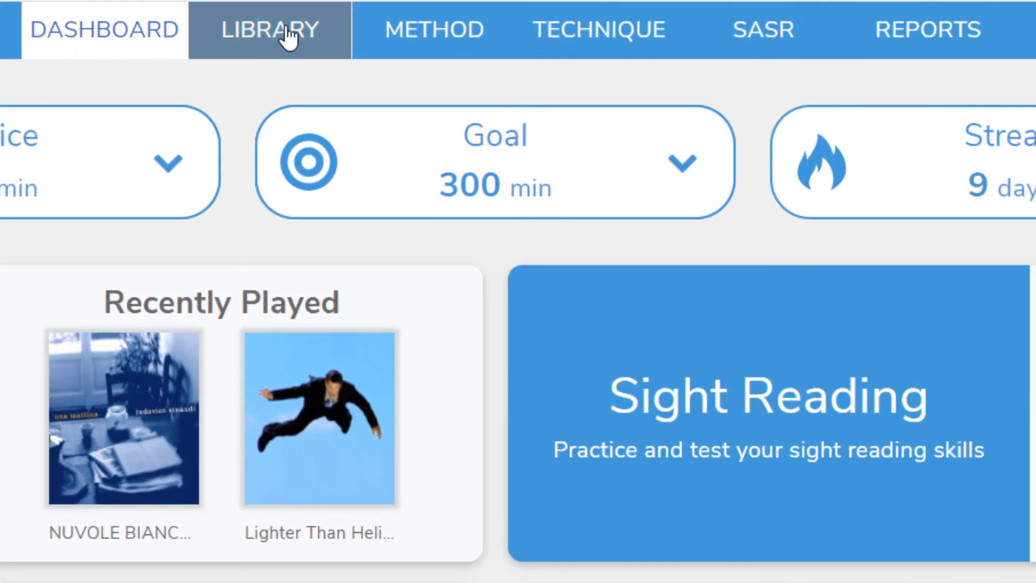
mouse_move(569, 34)
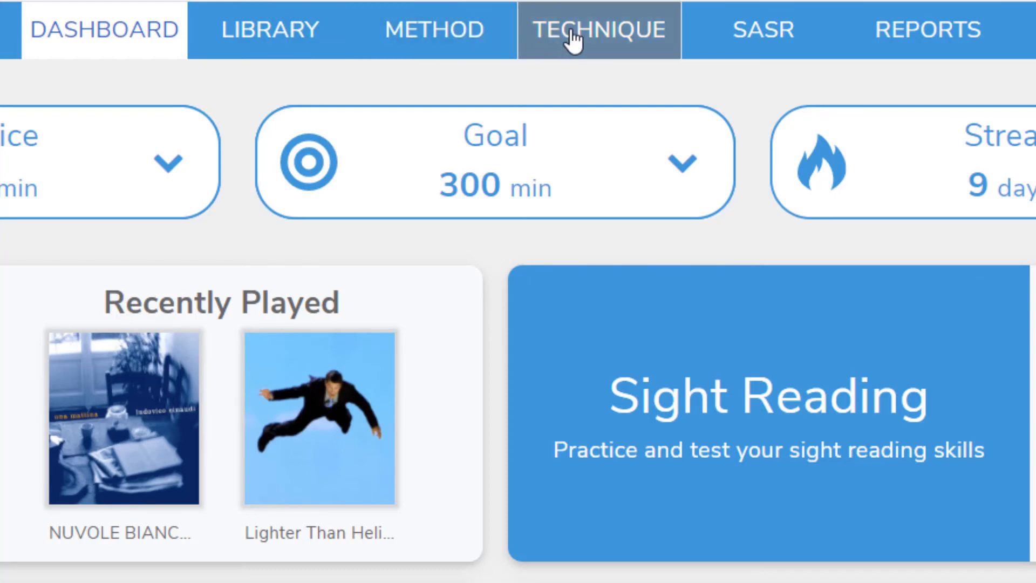
mouse_move(752, 23)
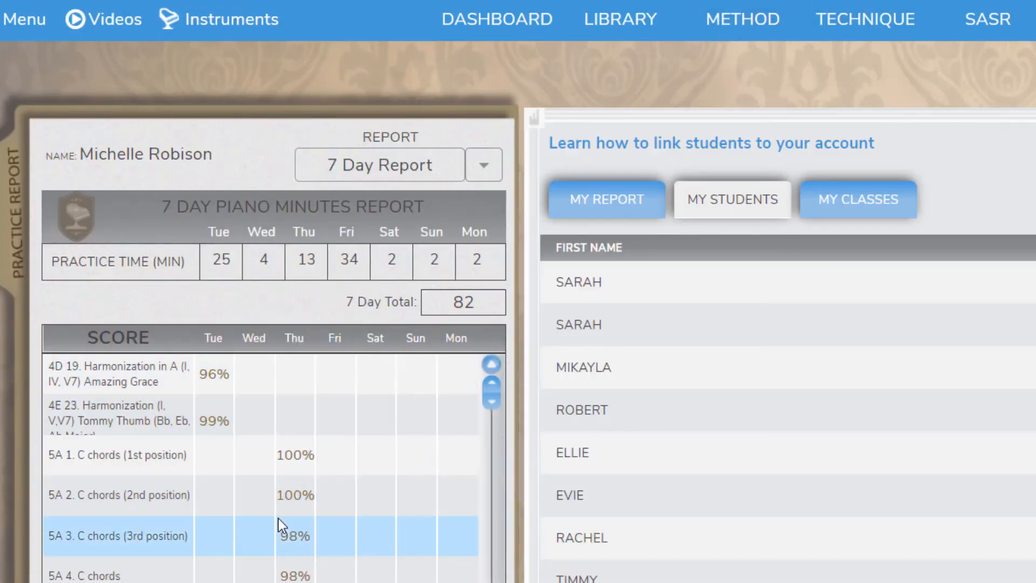
Scroll the Reports score list and open the fifth student's 352-minute weekly report.
scroll("down", 3)
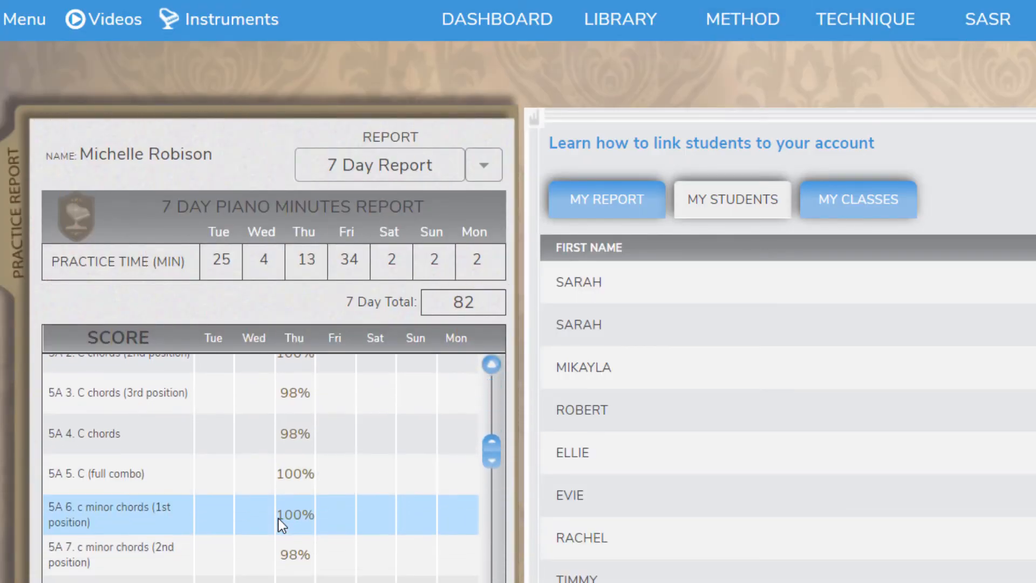
scroll("down", 3)
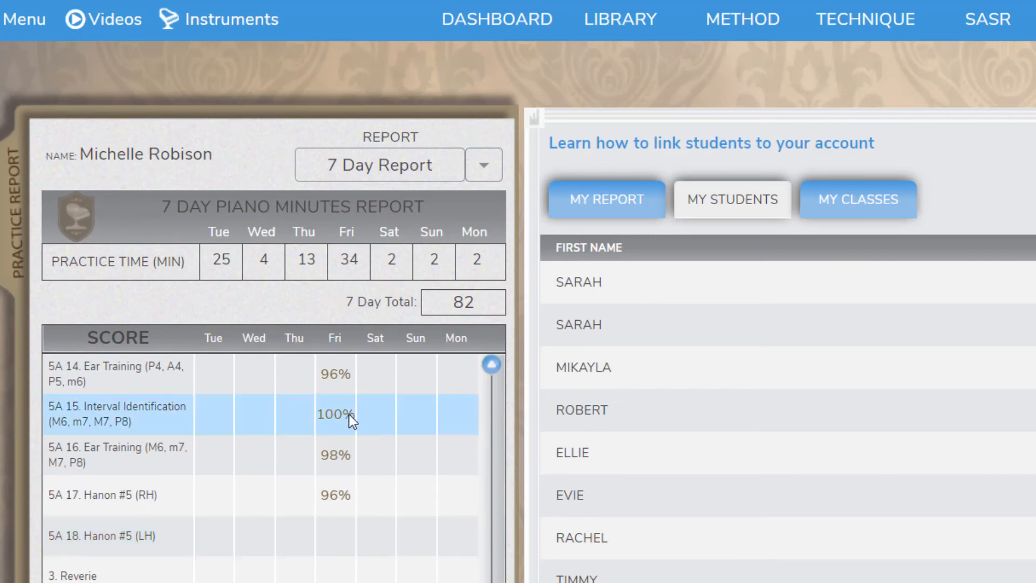
left_click(484, 164)
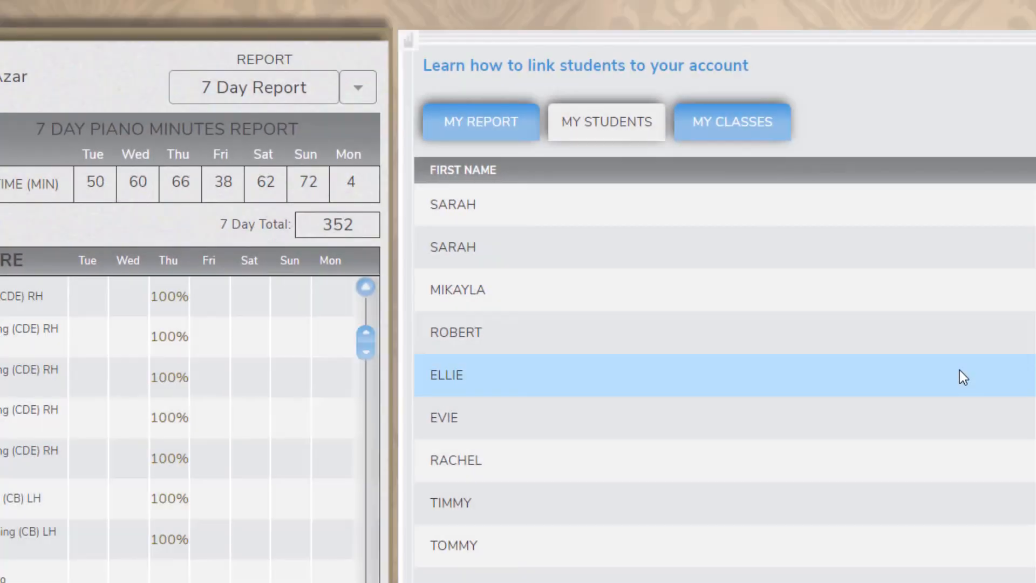
mouse_move(147, 246)
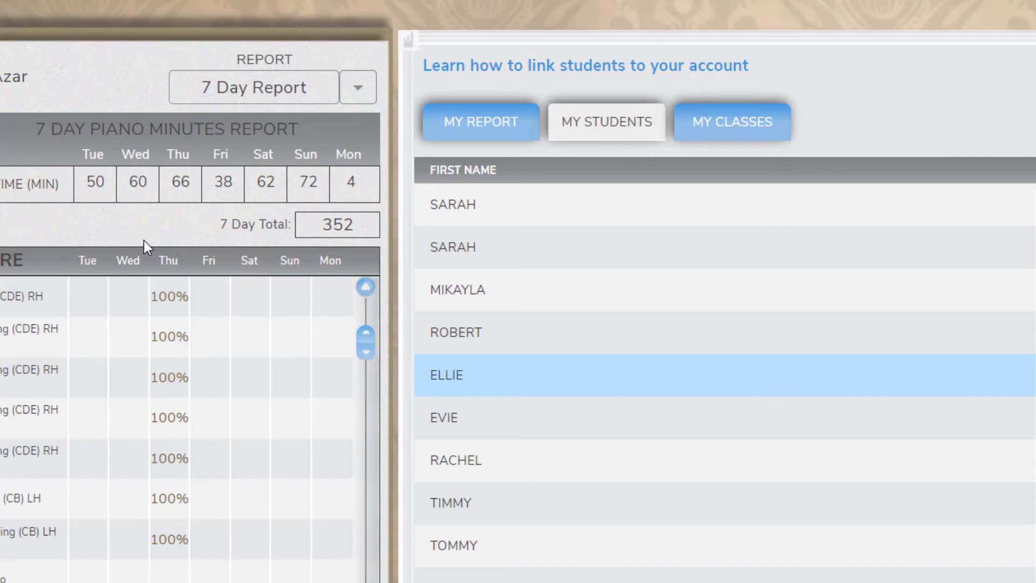